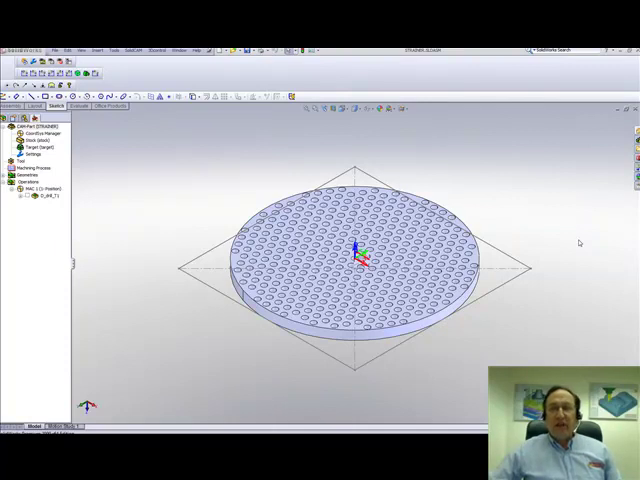
mouse_move(548, 308)
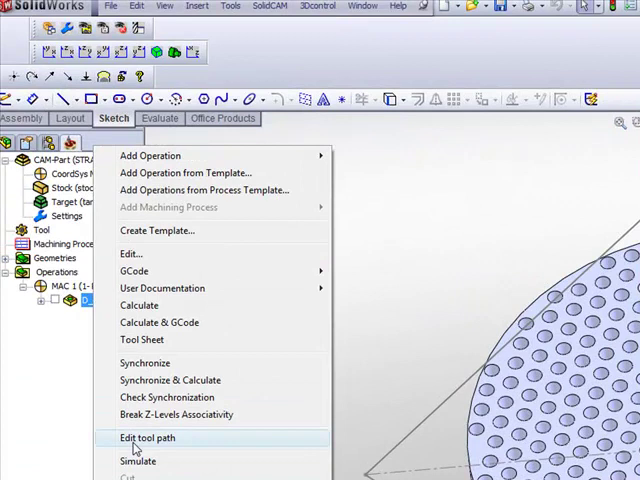
Edit D_drill_T1 and set its hole sort sequence to Advance, showing the sort patterns.
left_click(152, 438)
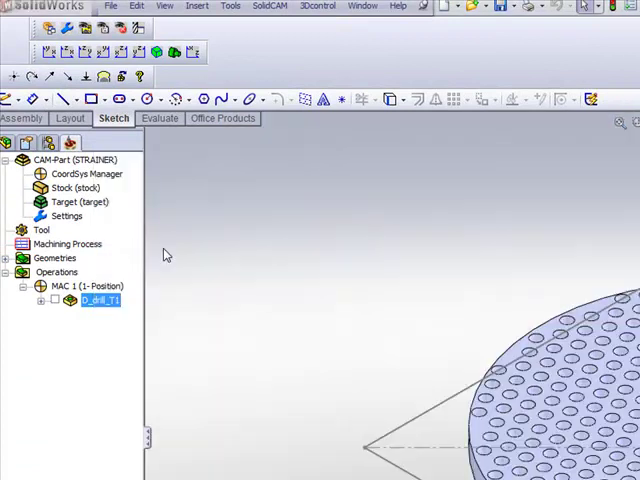
double_click(97, 300)
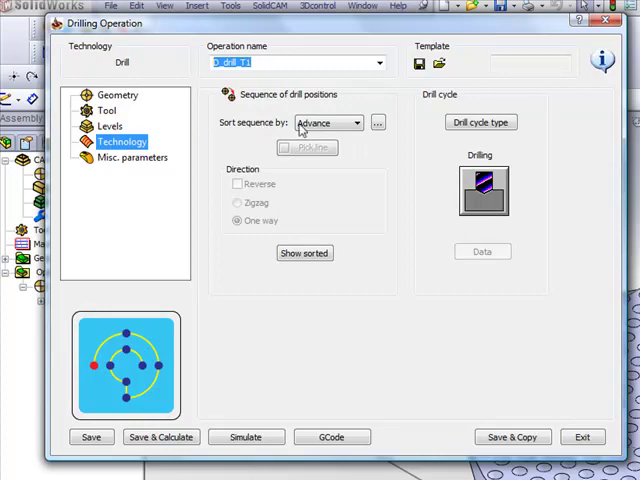
left_click(356, 122)
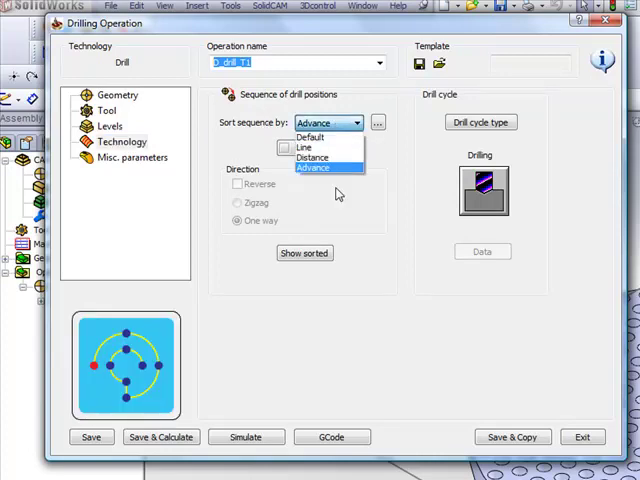
left_click(313, 168)
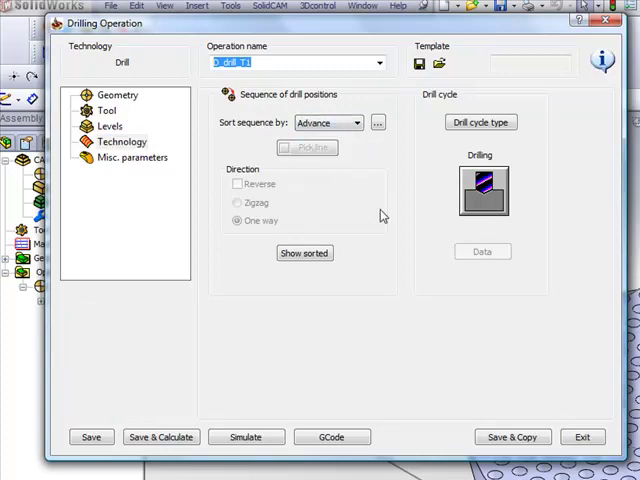
left_click(377, 122)
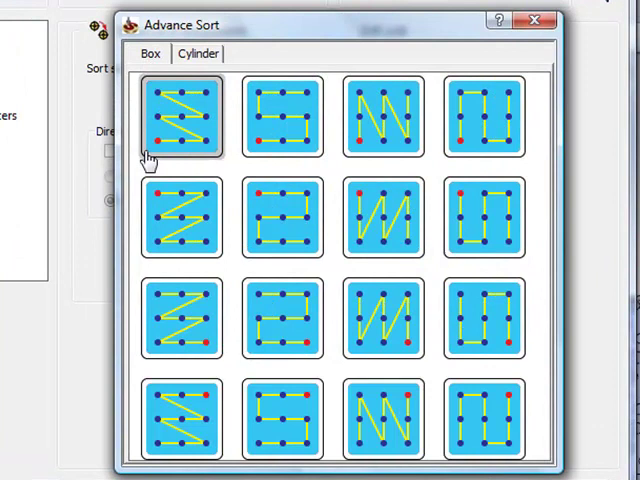
Preview the Cylinder pattern set, then return to the Box grid patterns.
left_click(198, 53)
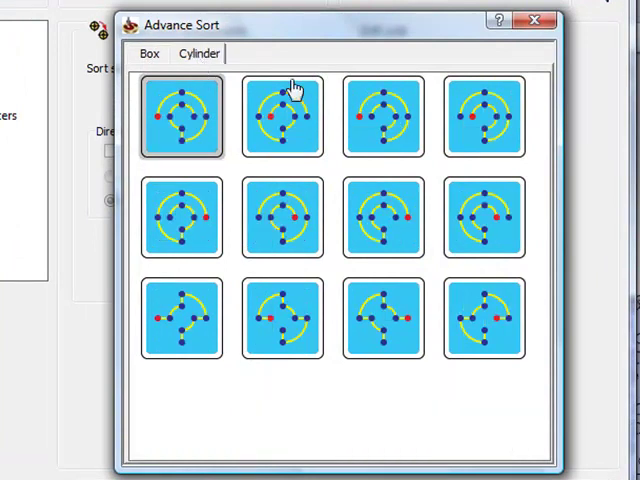
left_click(148, 53)
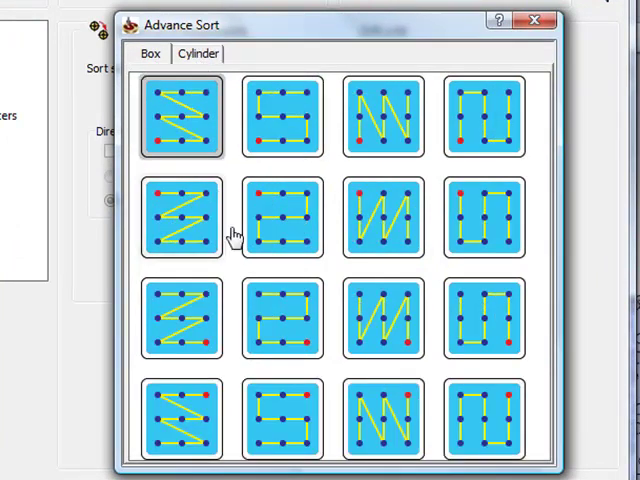
mouse_move(228, 273)
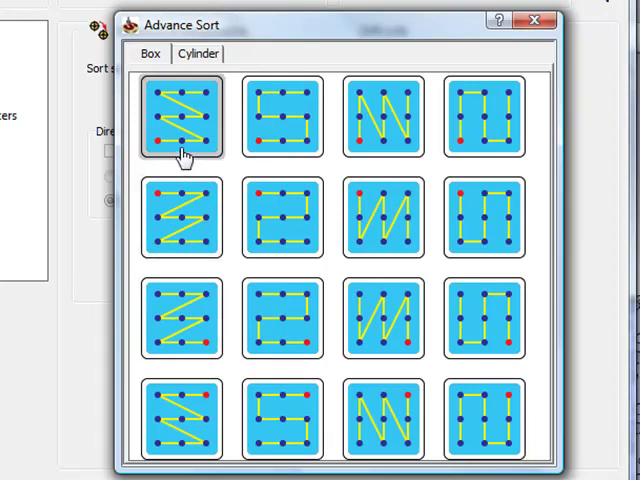
mouse_move(282, 133)
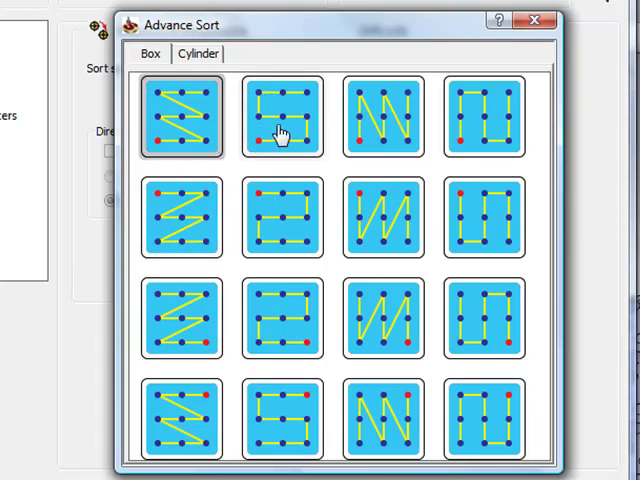
mouse_move(385, 140)
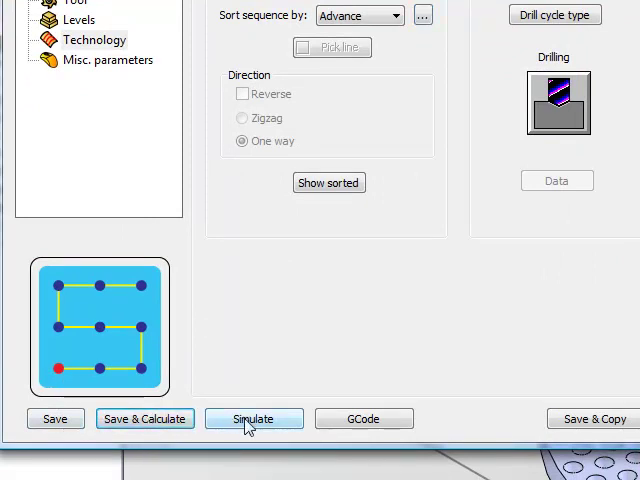
left_click(253, 418)
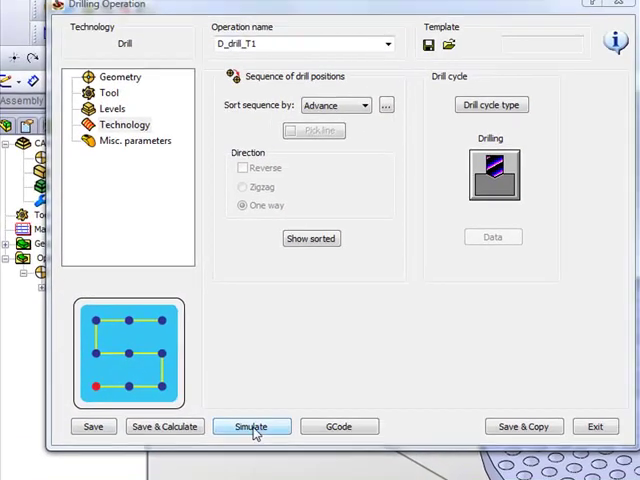
left_click(251, 426)
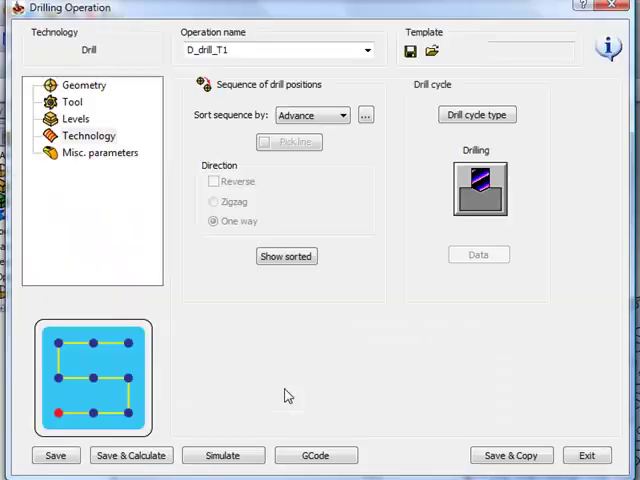
mouse_move(408, 157)
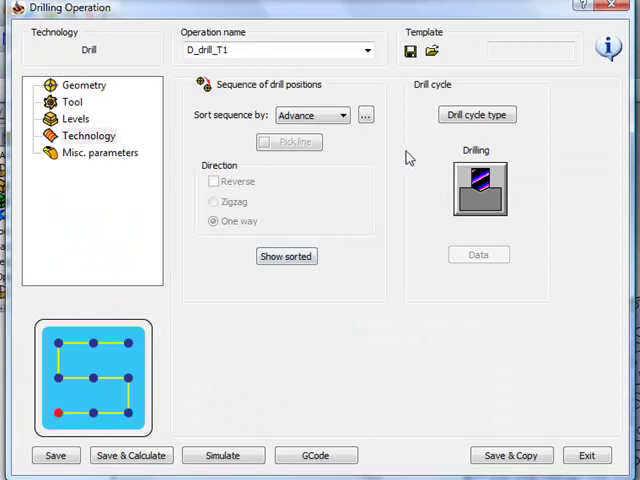
Apply the vertical zigzag order from the top-right hole and play it in SolidVerify.
left_click(364, 115)
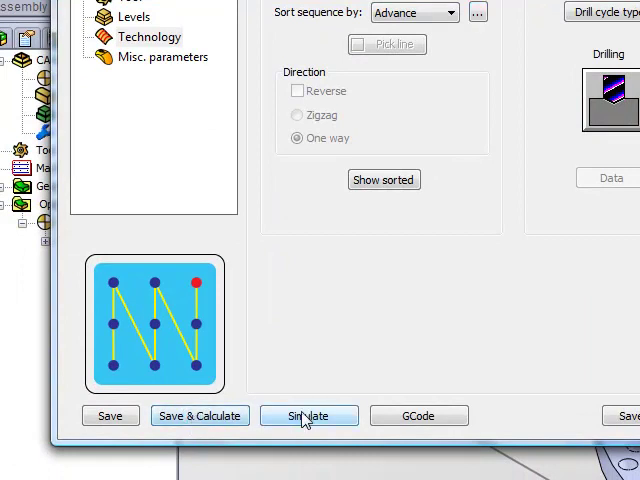
left_click(309, 415)
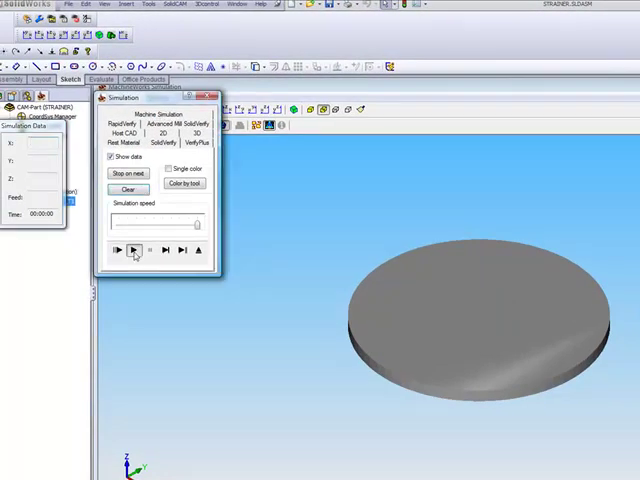
left_click(117, 250)
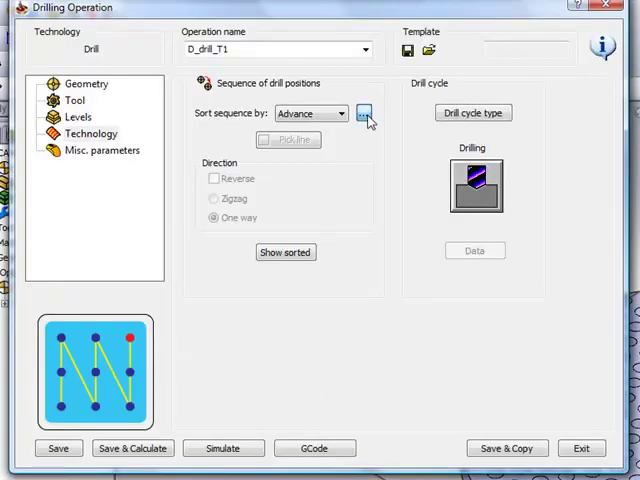
Reopen Advance Sort and show the Cylinder circular hole-ordering patterns.
left_click(364, 113)
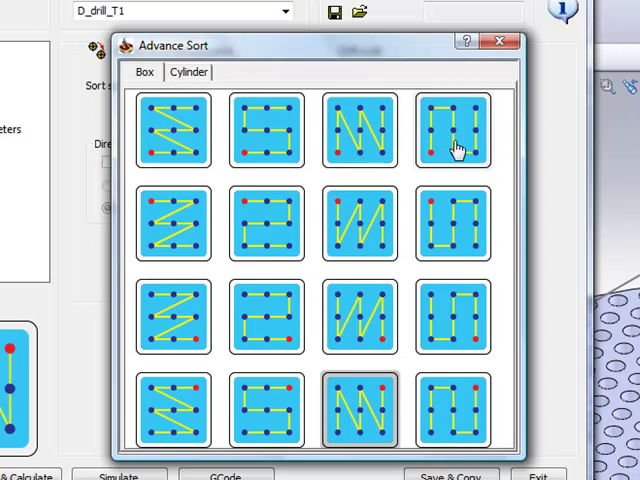
left_click(189, 72)
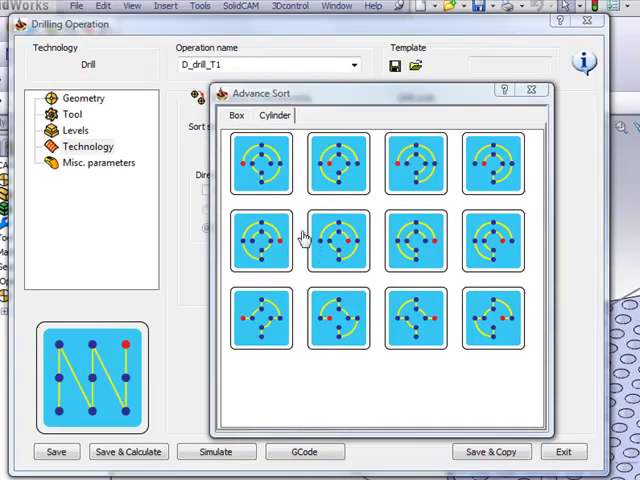
mouse_move(258, 190)
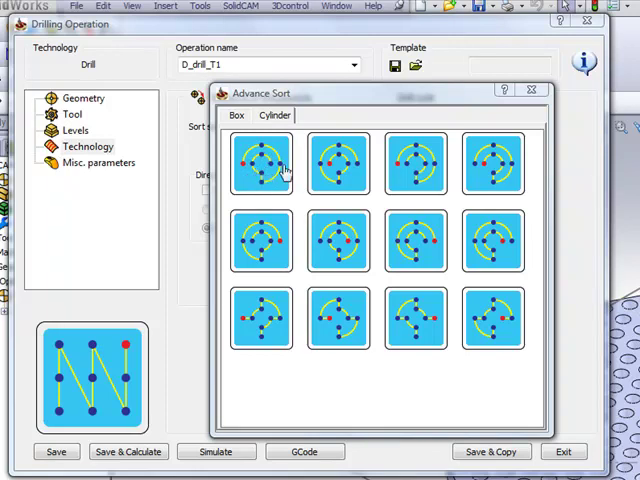
mouse_move(478, 218)
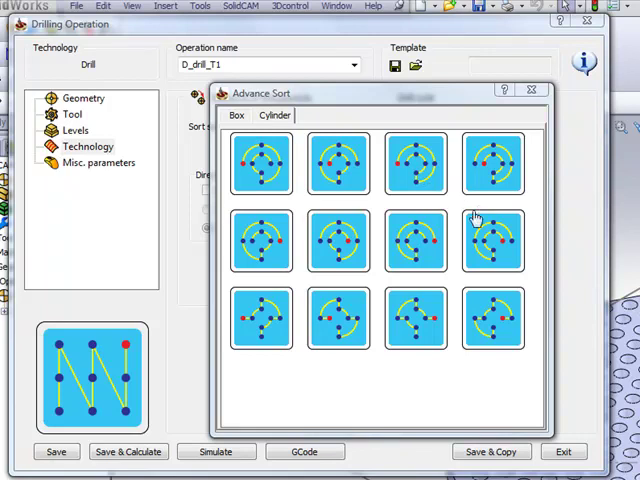
mouse_move(283, 315)
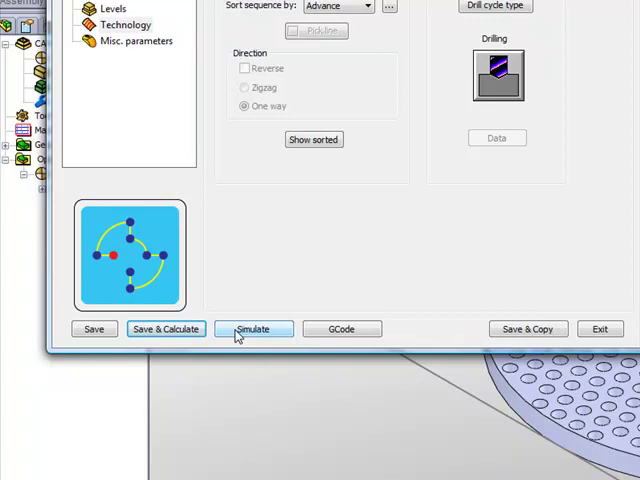
left_click(253, 328)
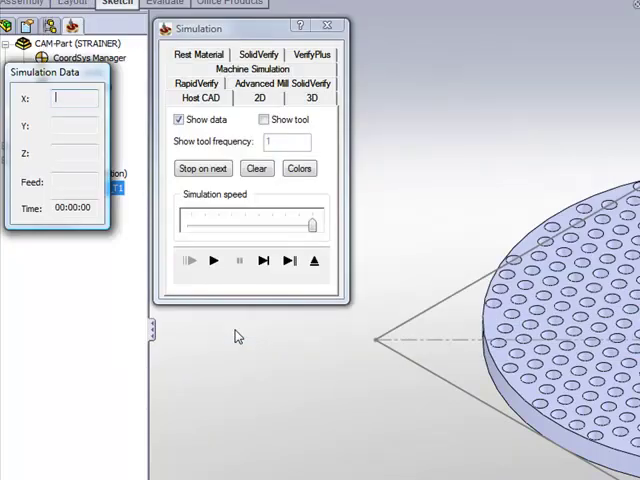
left_click(213, 260)
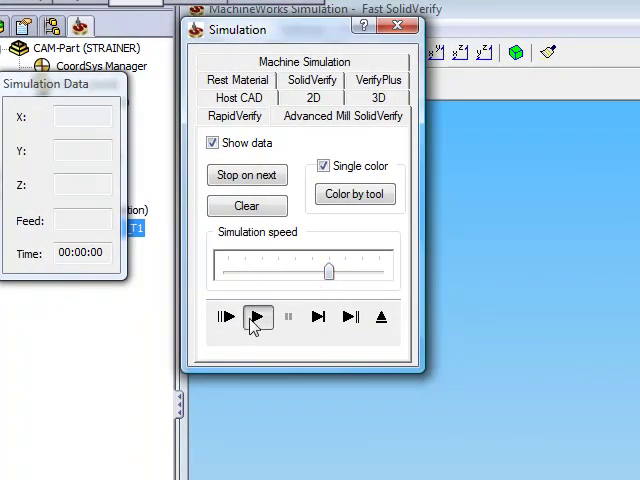
left_click(257, 317)
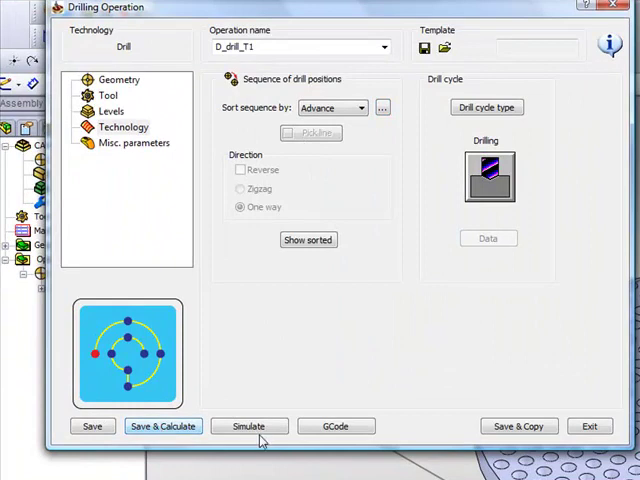
Return to the Drilling Operation dialog and reopen Advance Sort on the Cylinder set.
left_click(249, 426)
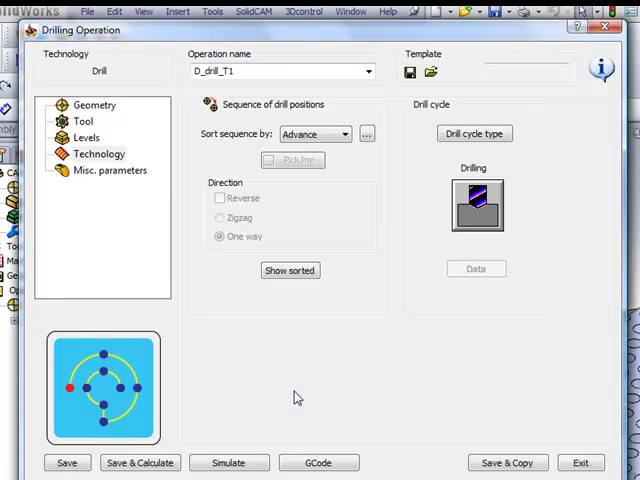
left_click(366, 133)
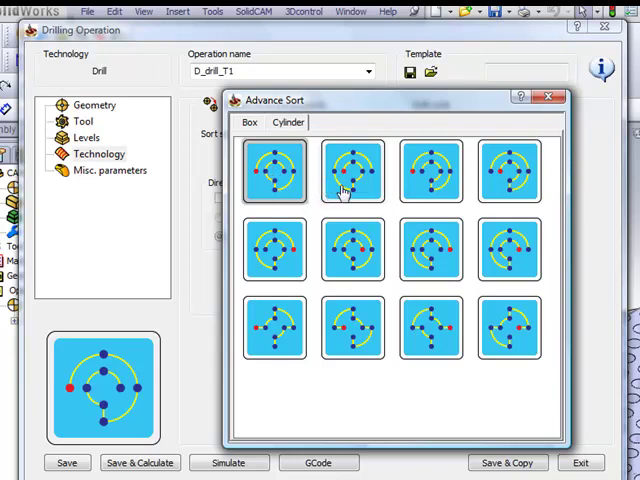
mouse_move(372, 285)
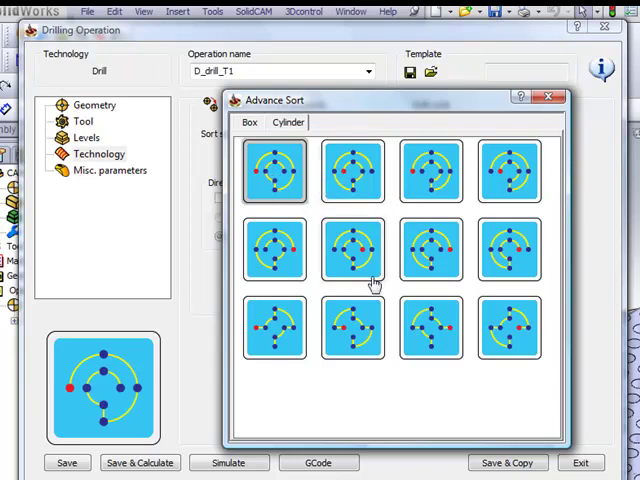